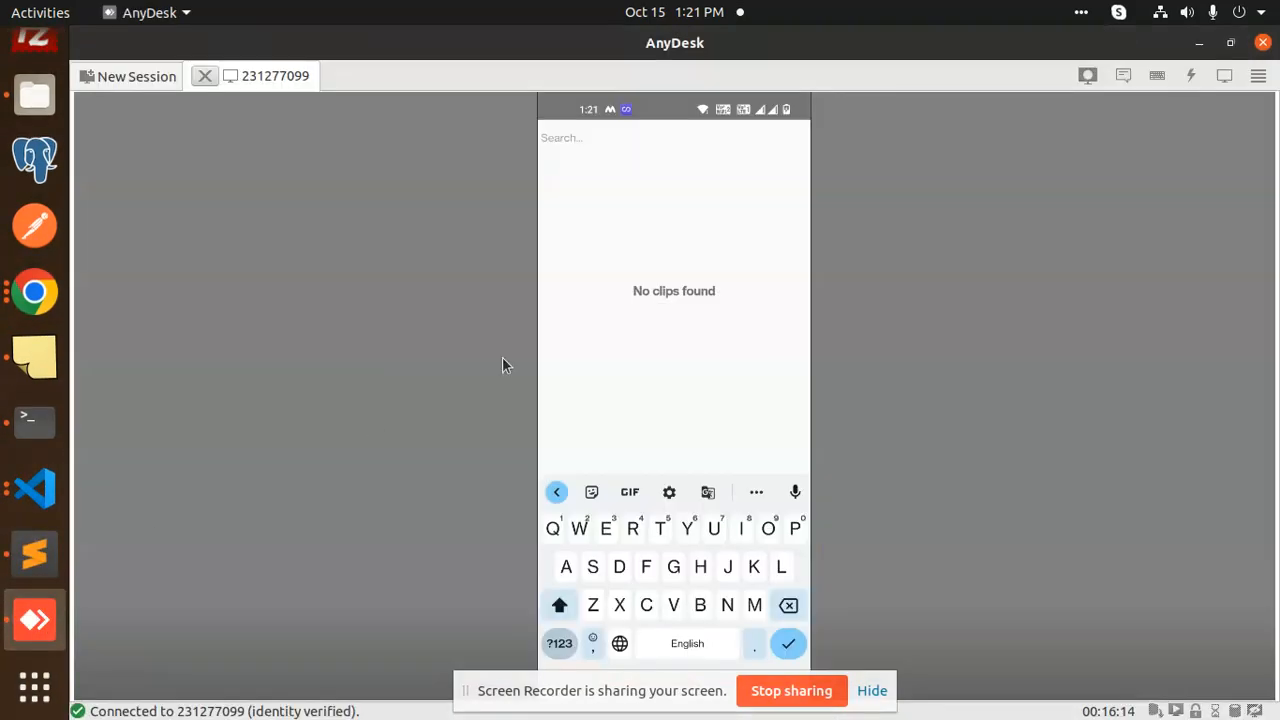
mouse_move(655, 318)
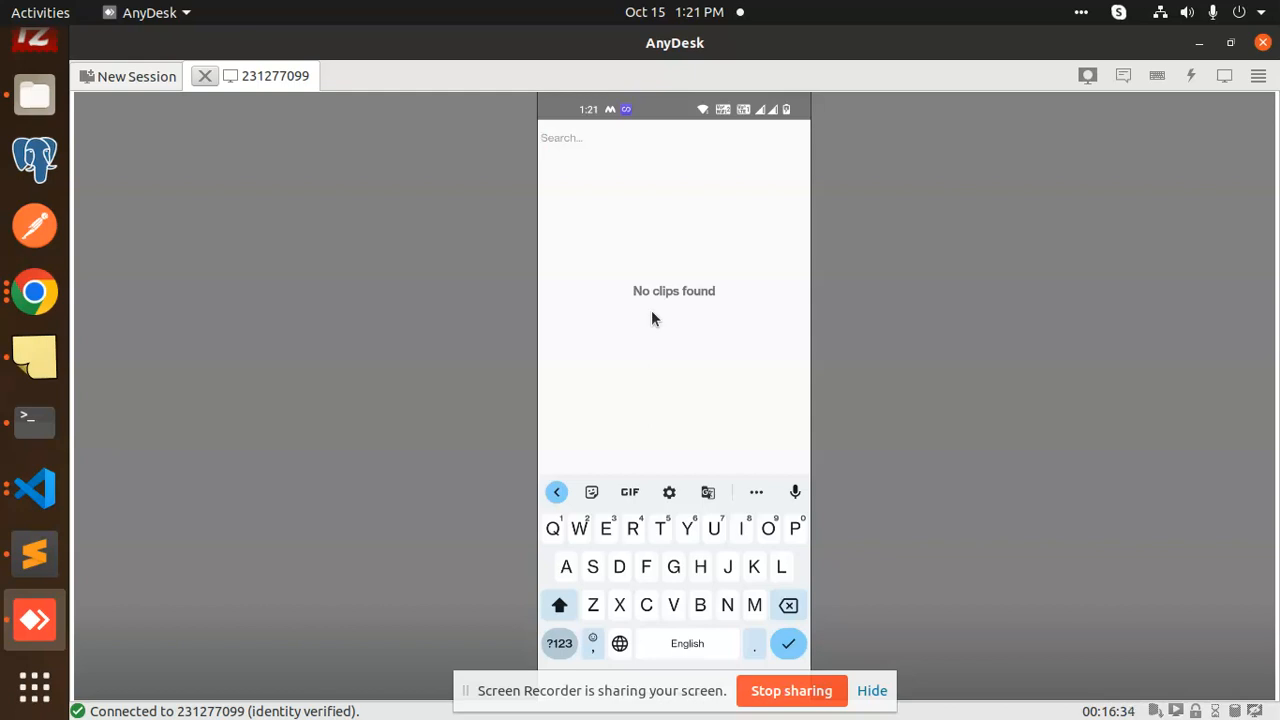
Search the phone's Giphy app for 'Happy', then 'Sad', and scroll through the clip results.
text(Happy)
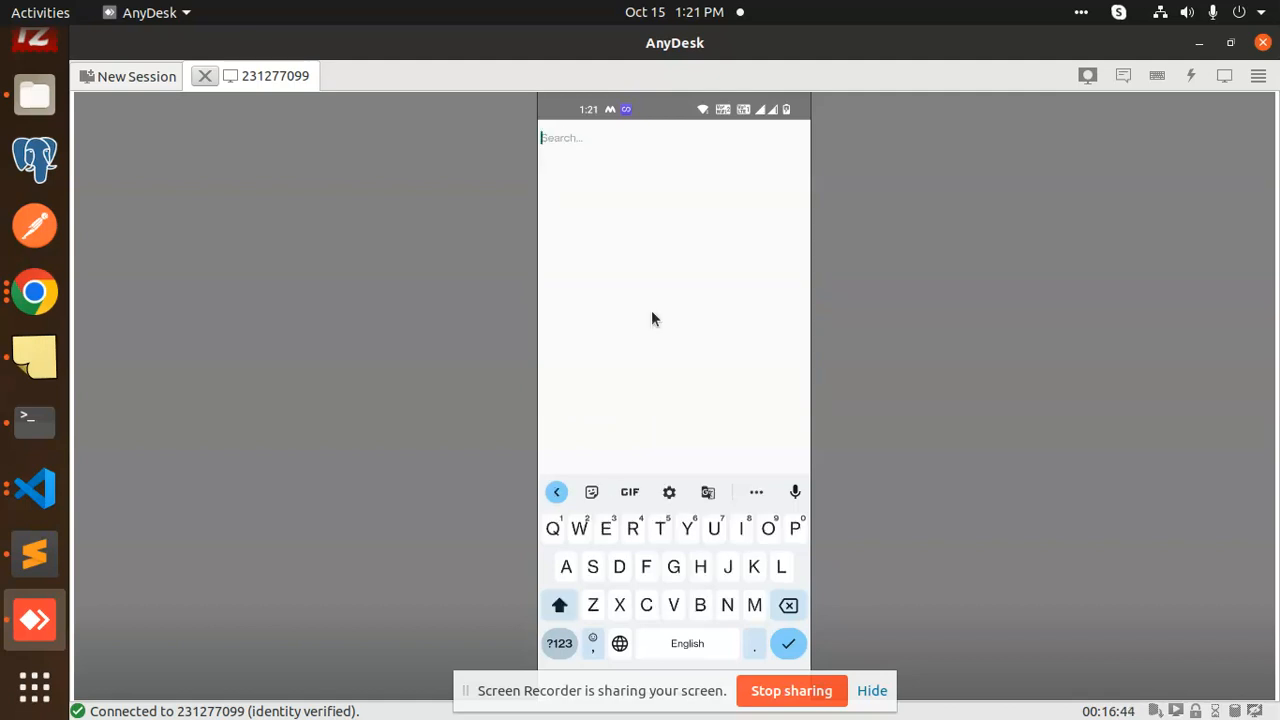
text(Sad)
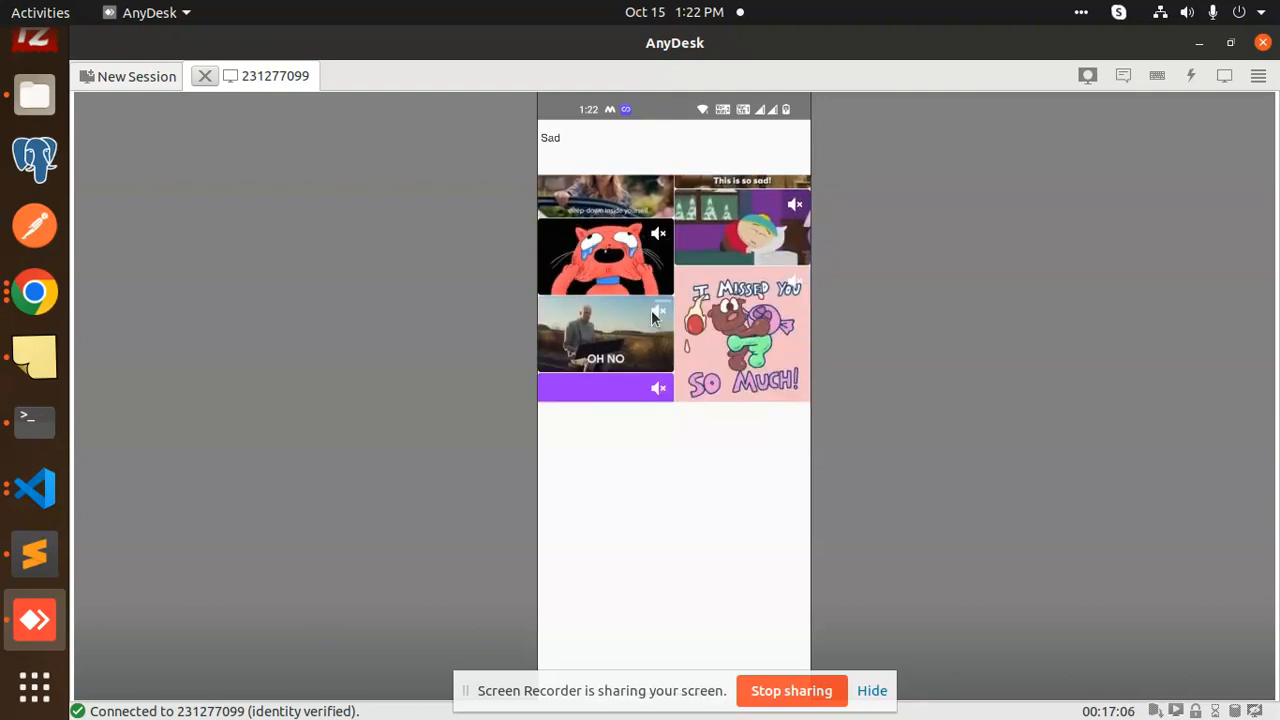
scroll(down, 3)
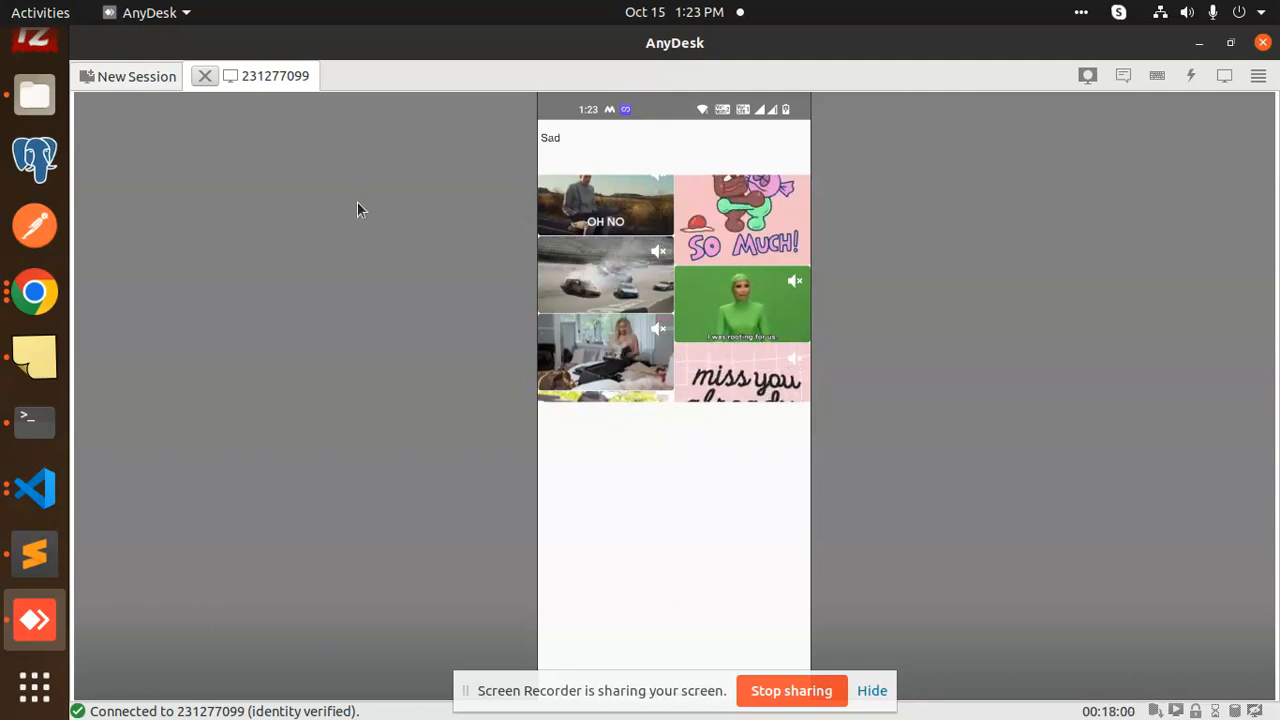
mouse_move(35, 490)
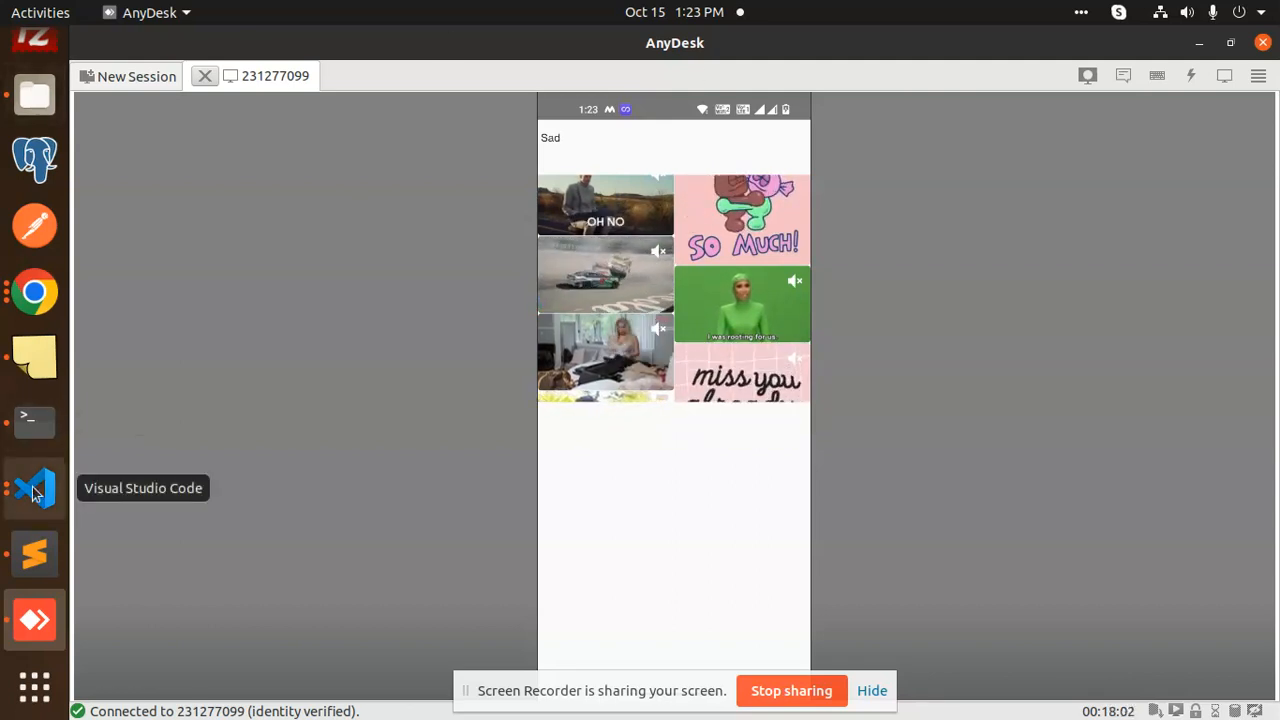
Bring up App.js and highlight the searchQuery setting and the onChangeText handler.
click(34, 488)
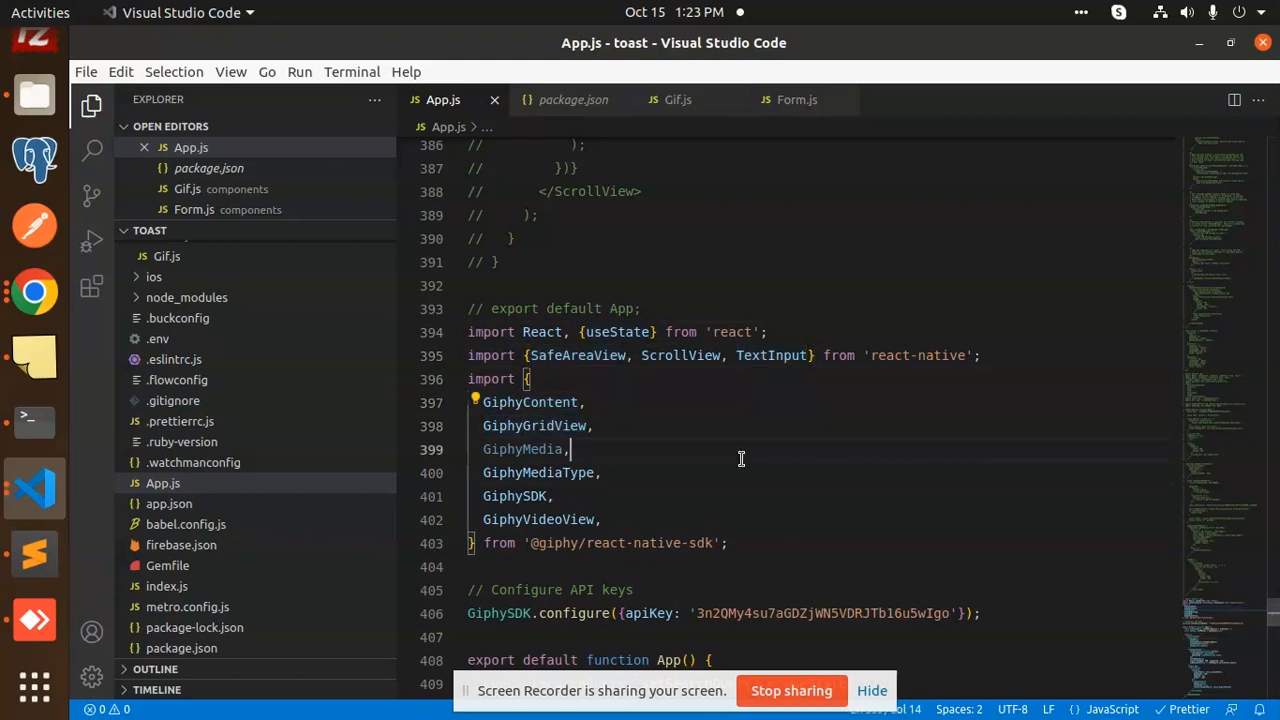
scroll(down, 3)
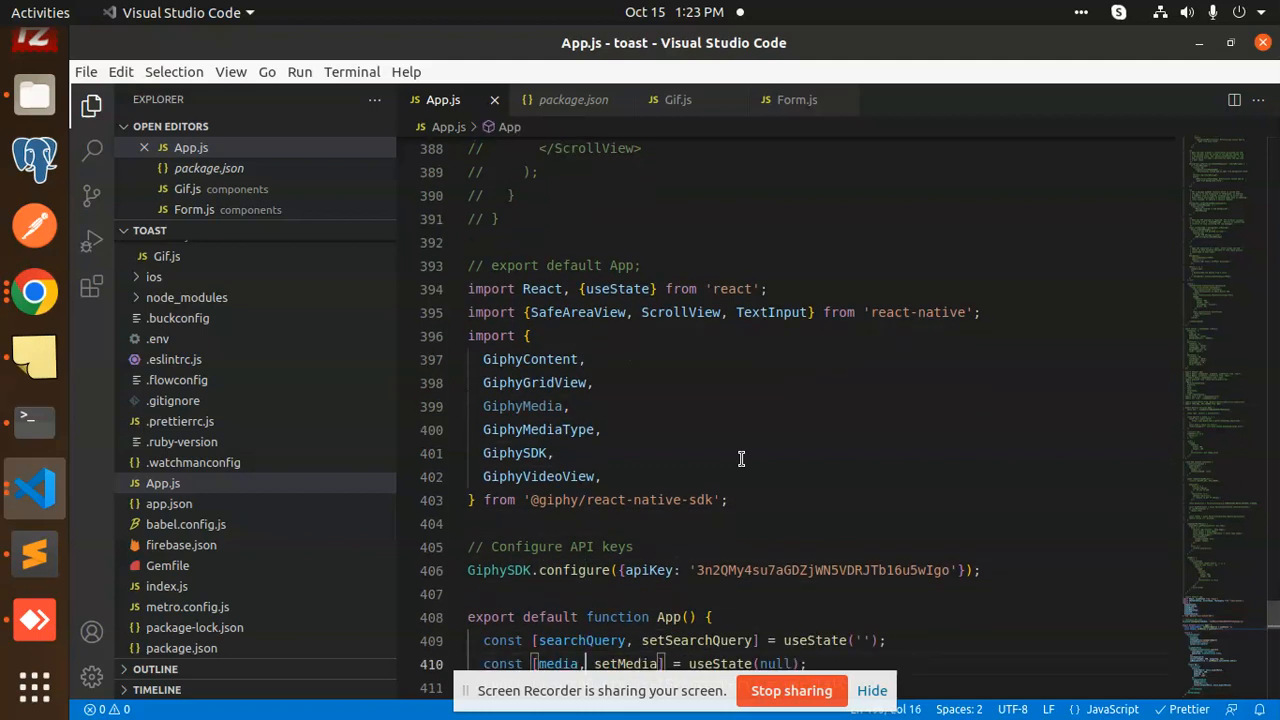
double_click(620, 499)
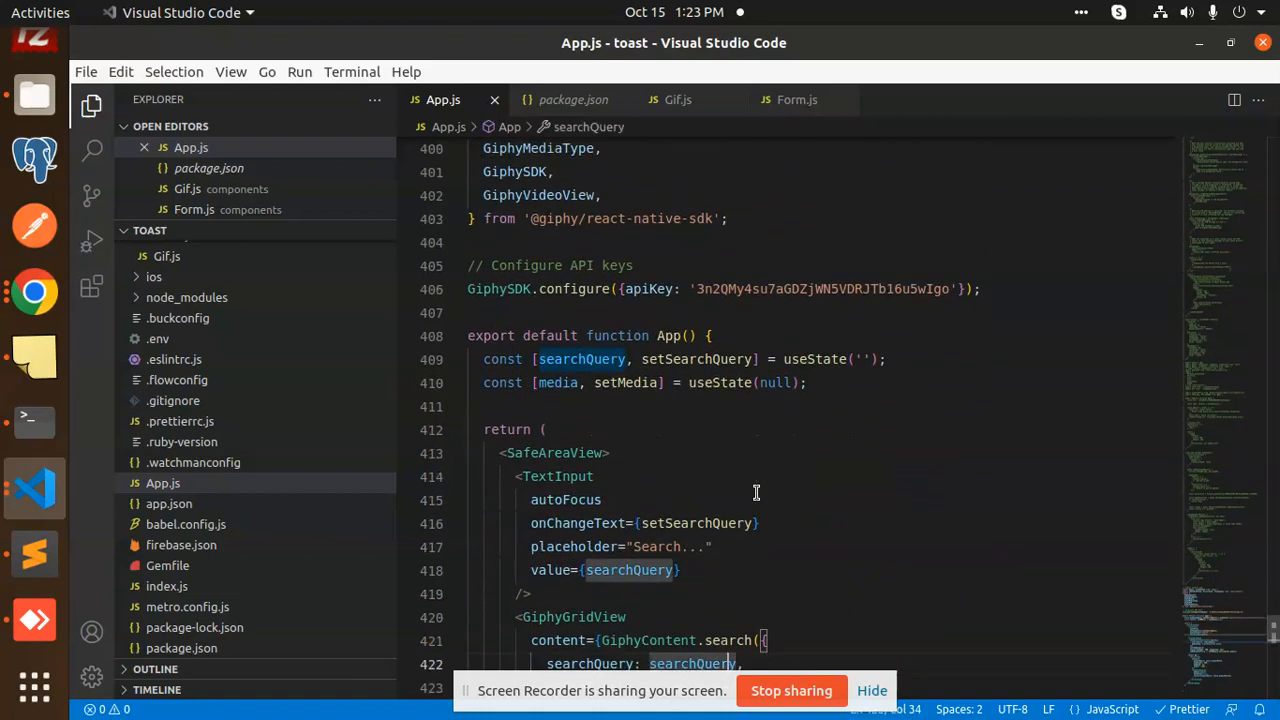
double_click(557, 382)
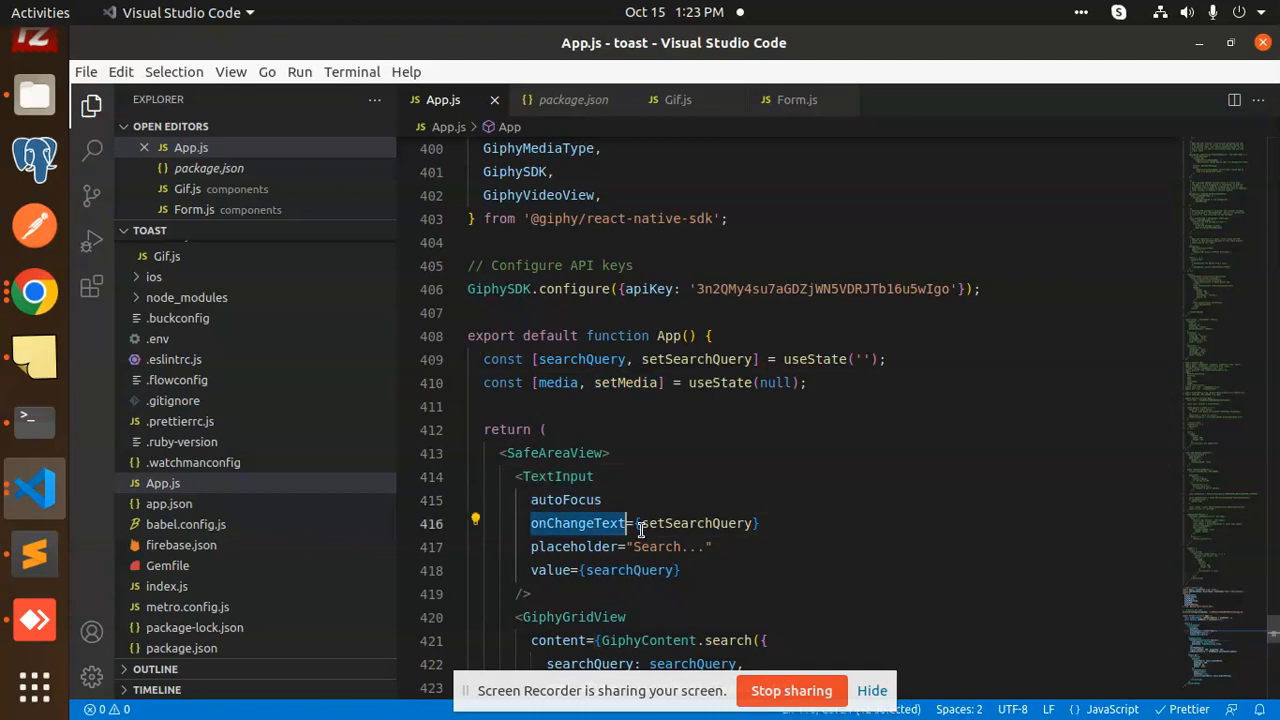
click(680, 523)
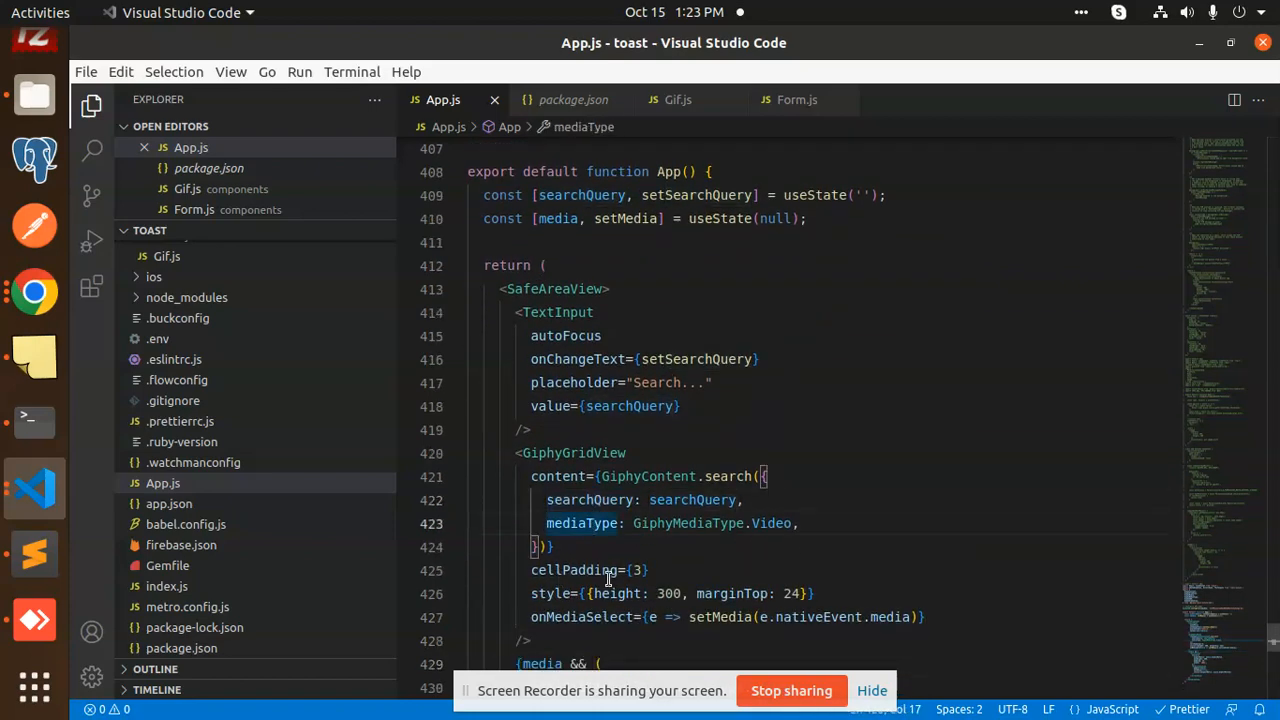
double_click(718, 617)
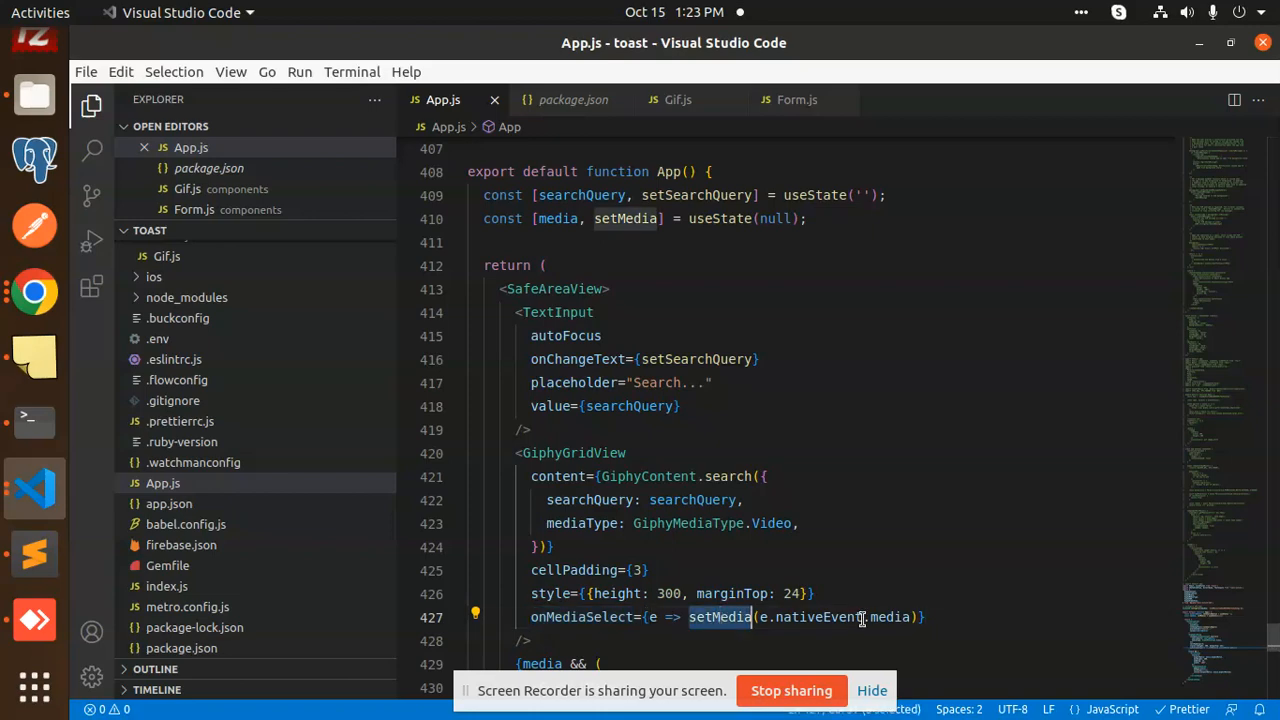
scroll(down, 3)
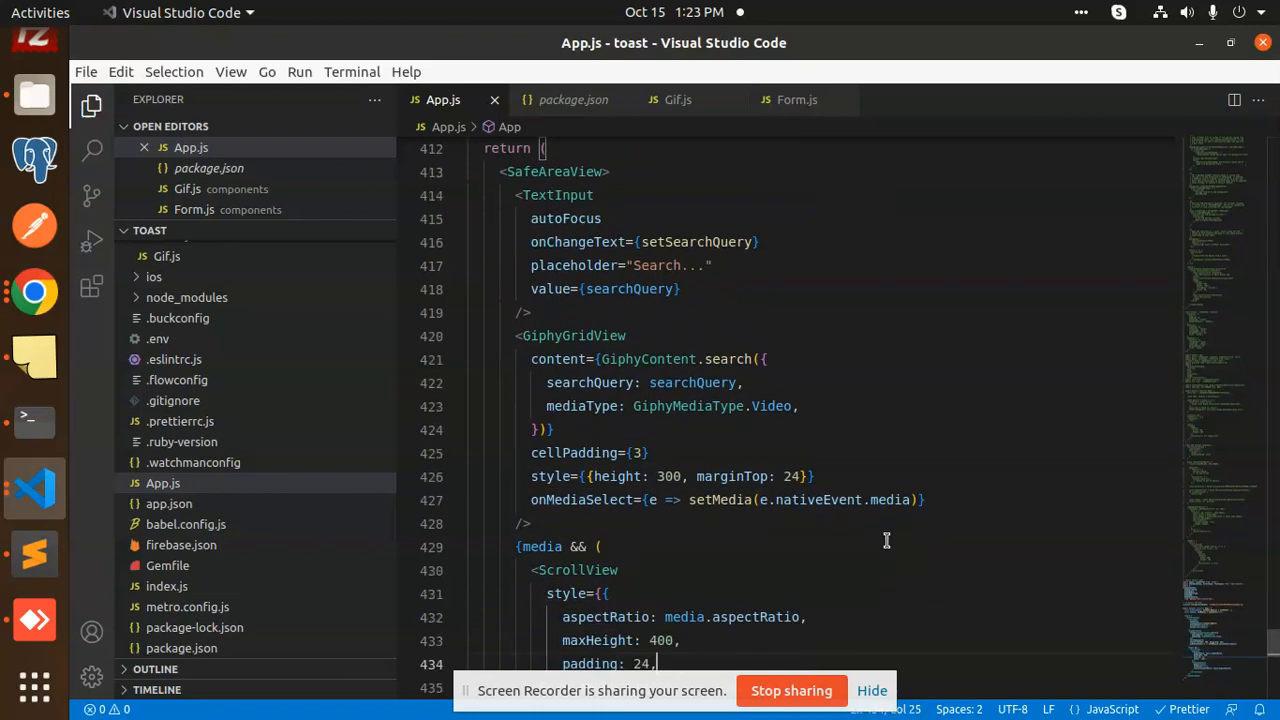
scroll(down, 3)
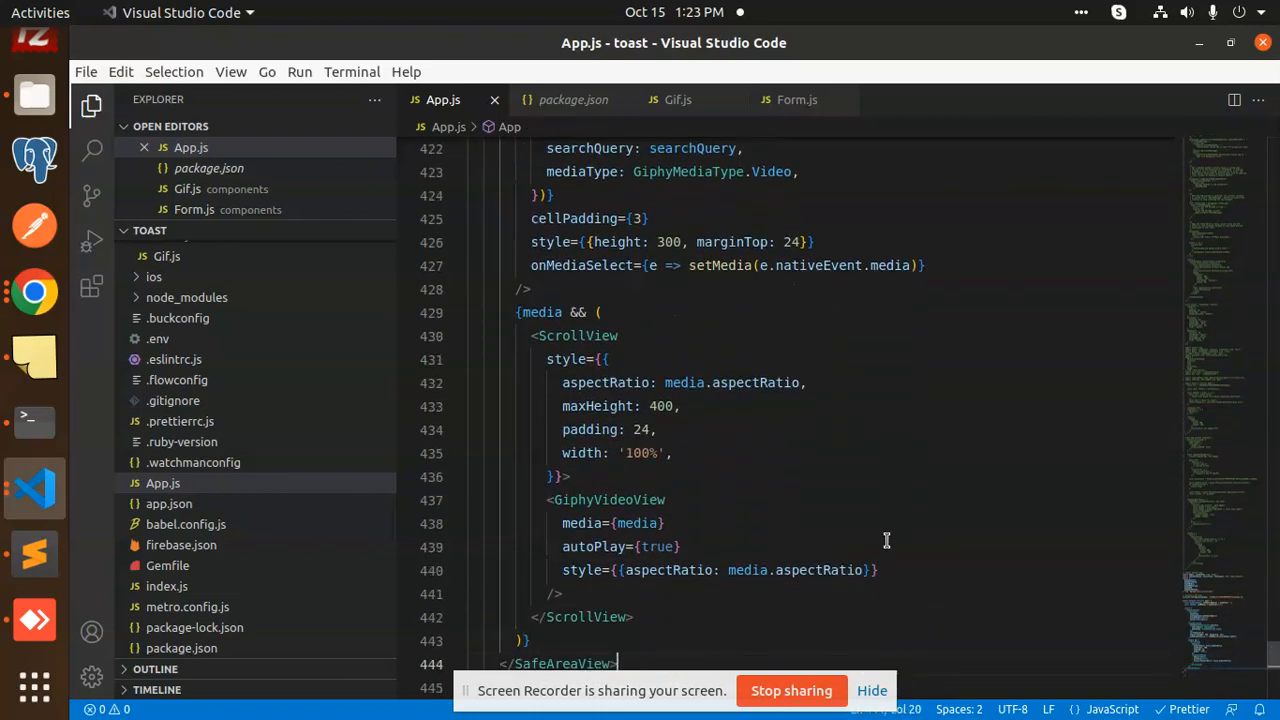
double_click(582, 523)
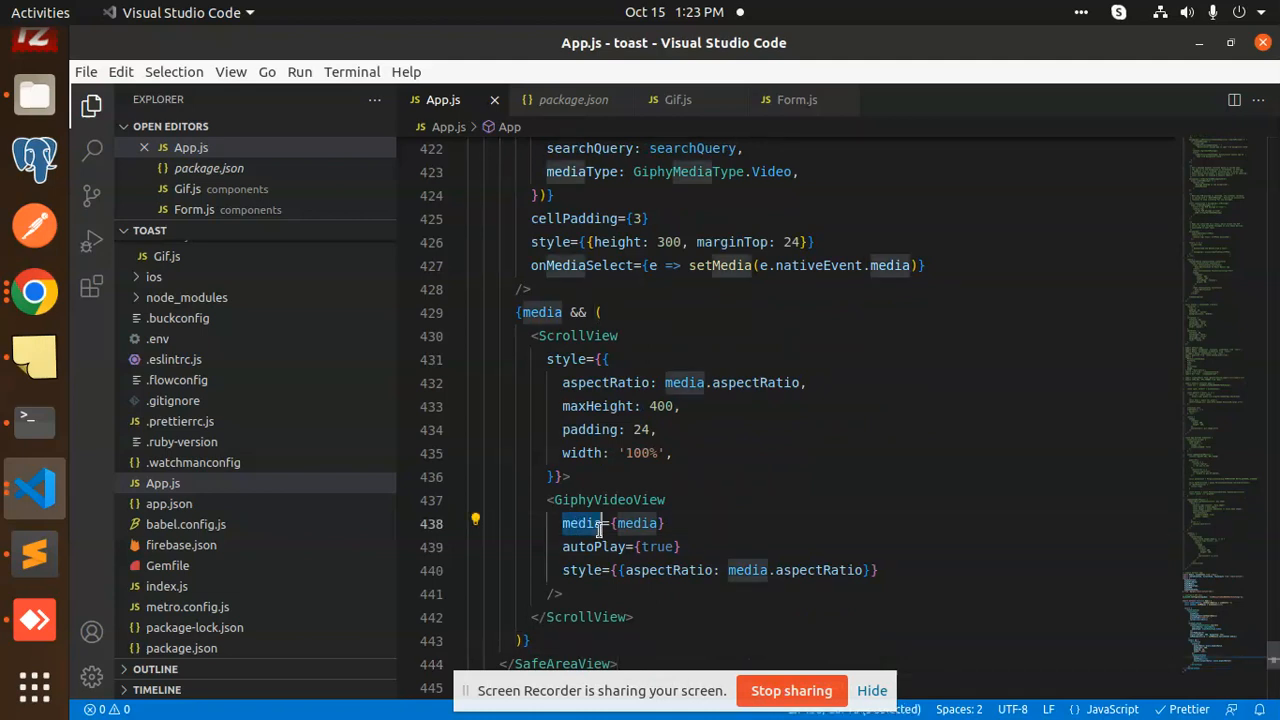
click(657, 547)
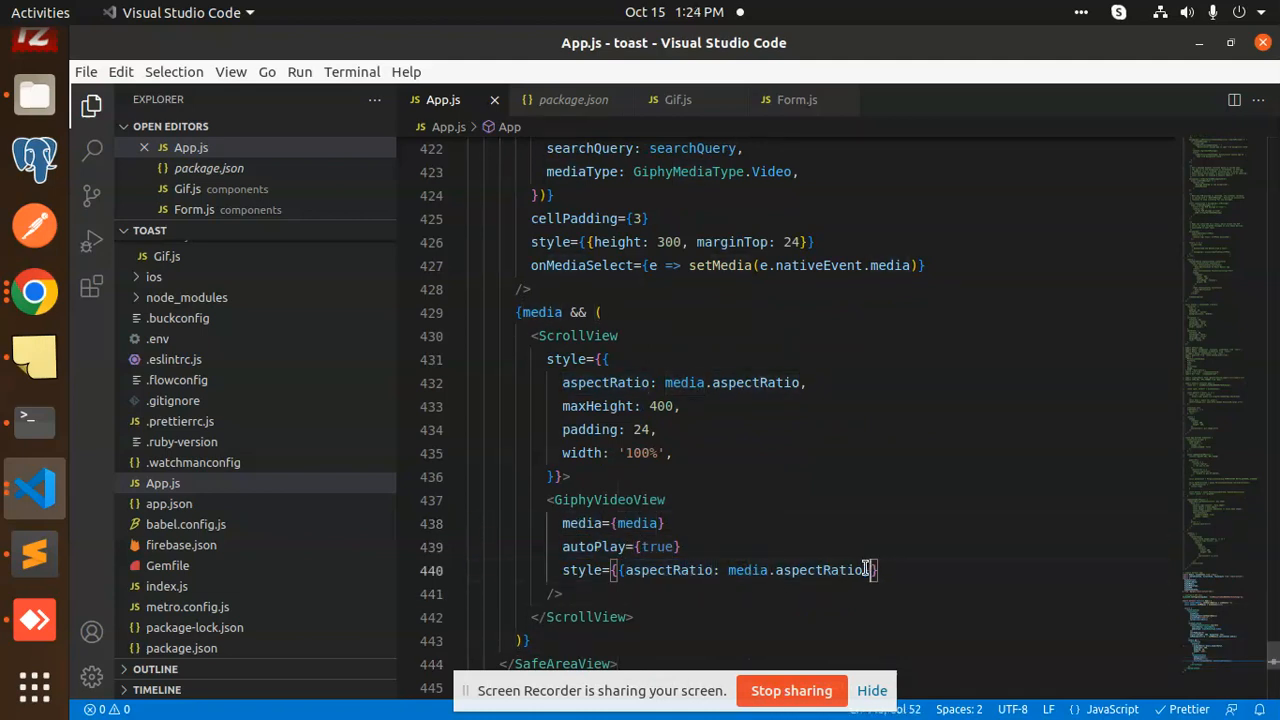
scroll(down, 3)
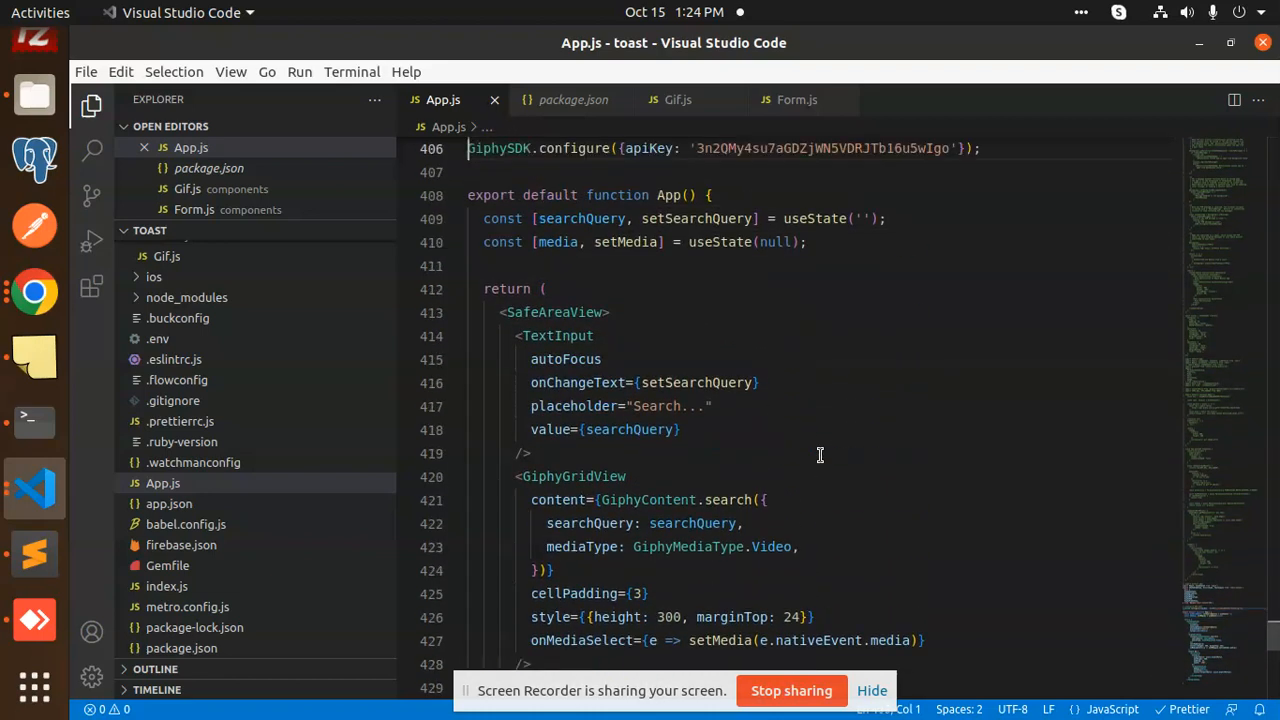
scroll(up, 3)
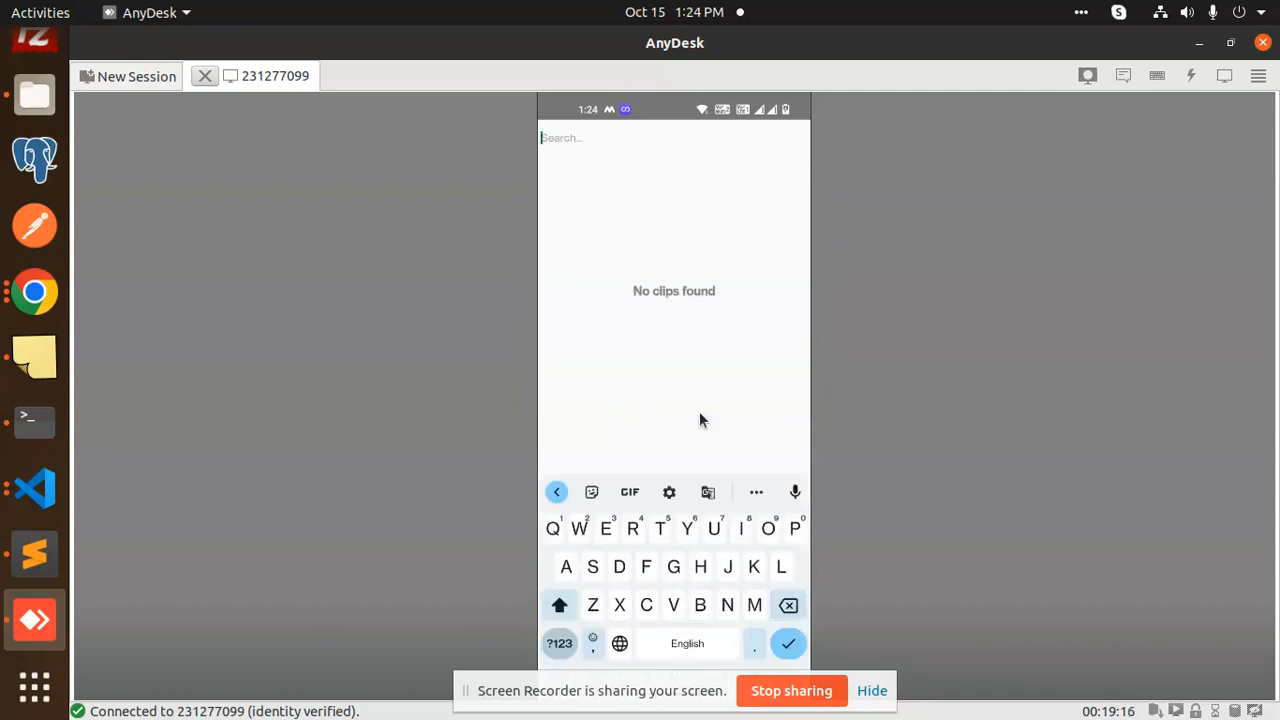
Enter 's' as the first letter of a new query in the phone's search box.
text(s)
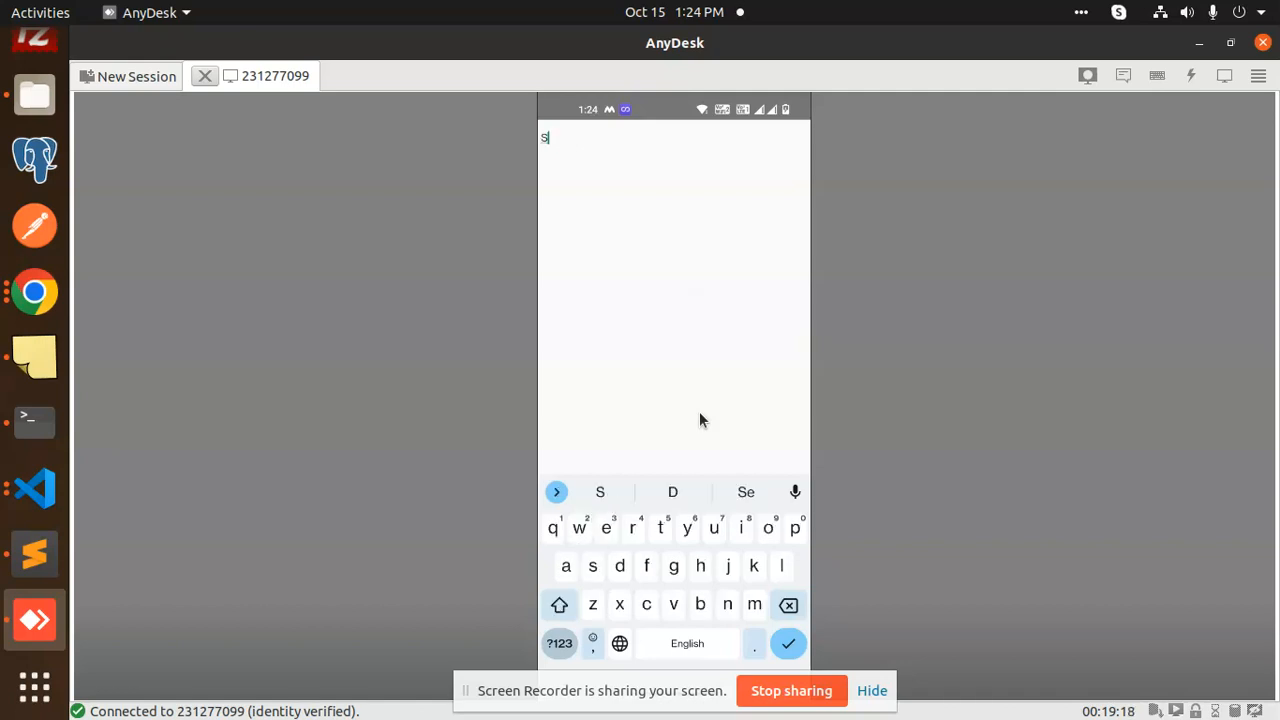